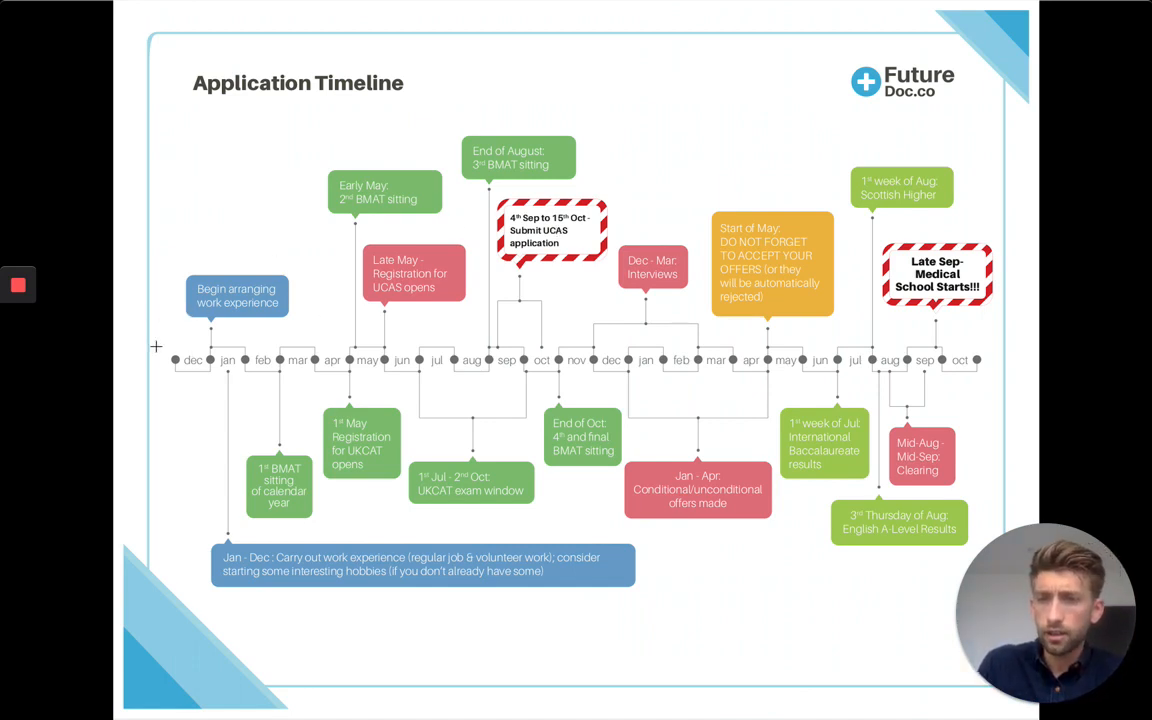
mouse_move(176, 346)
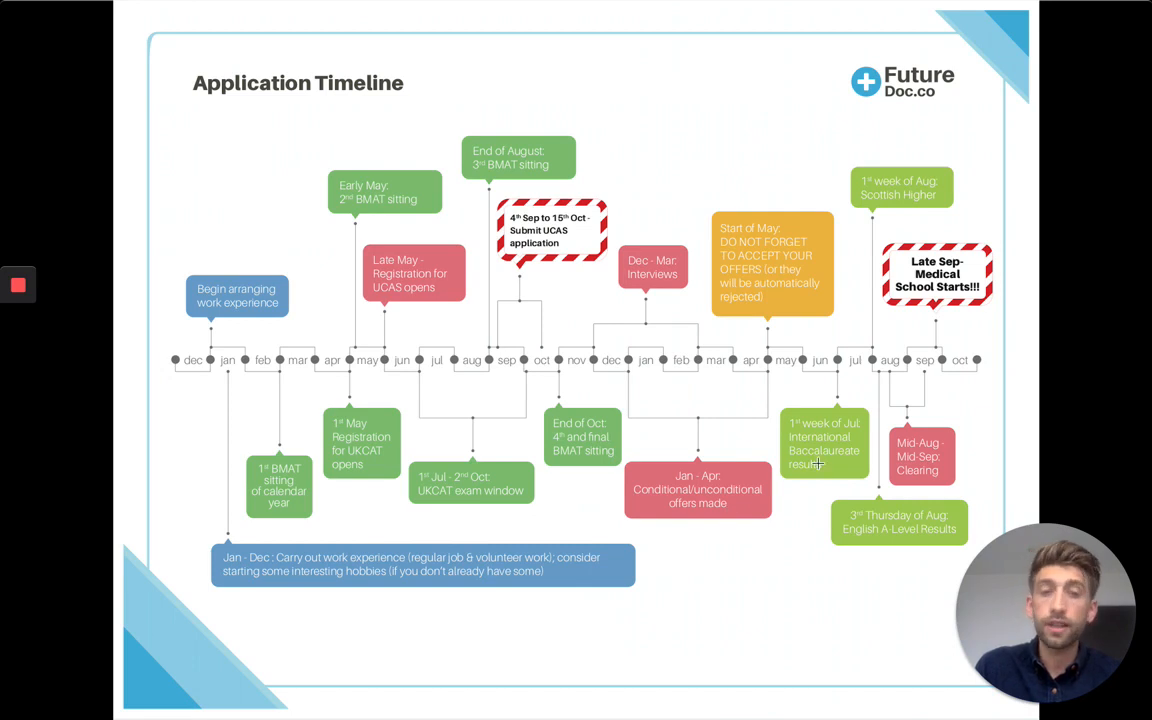
mouse_move(768, 232)
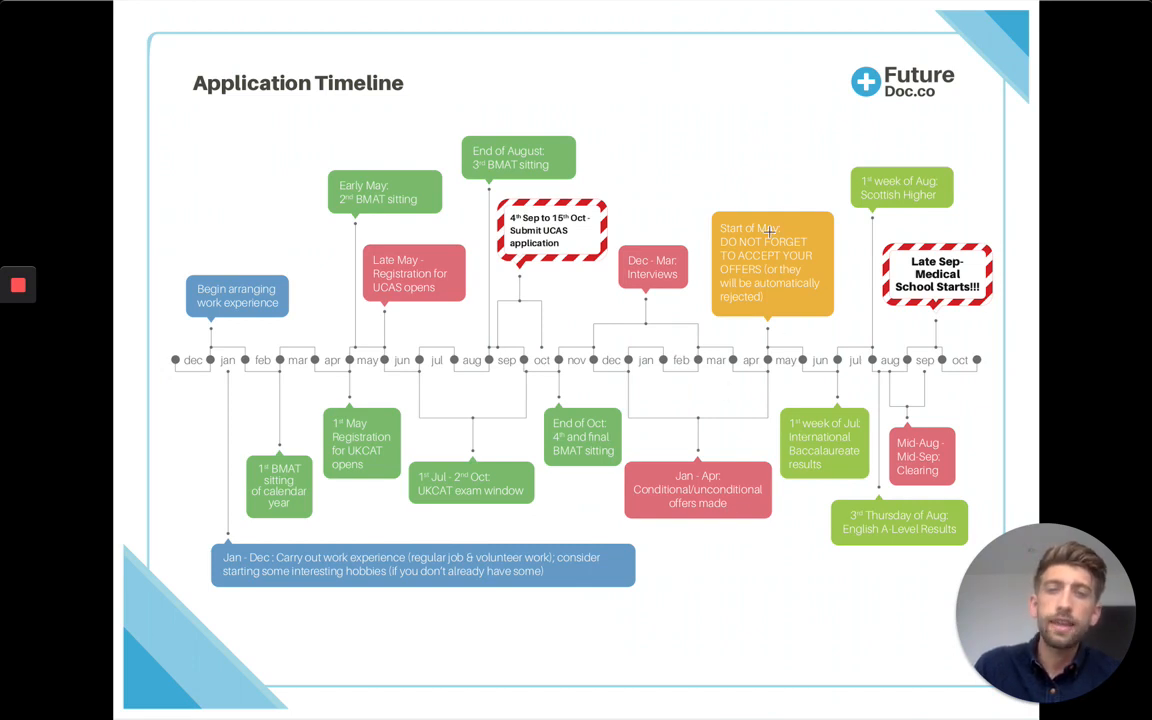
mouse_move(756, 276)
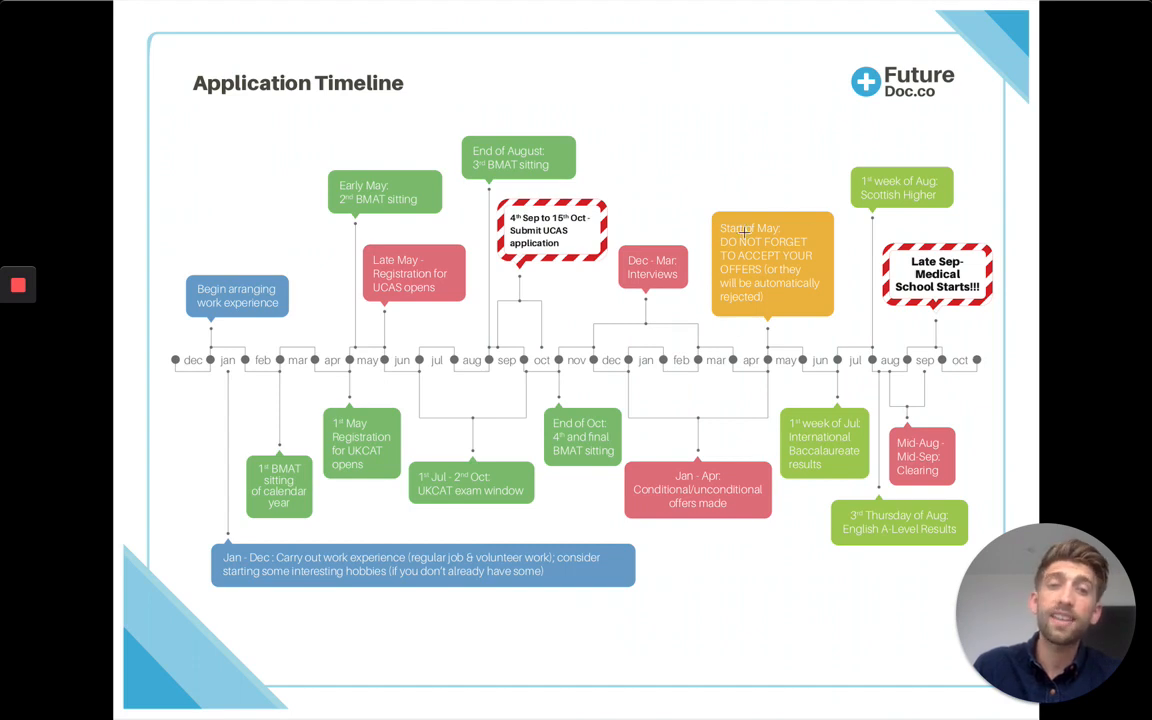
mouse_move(250, 384)
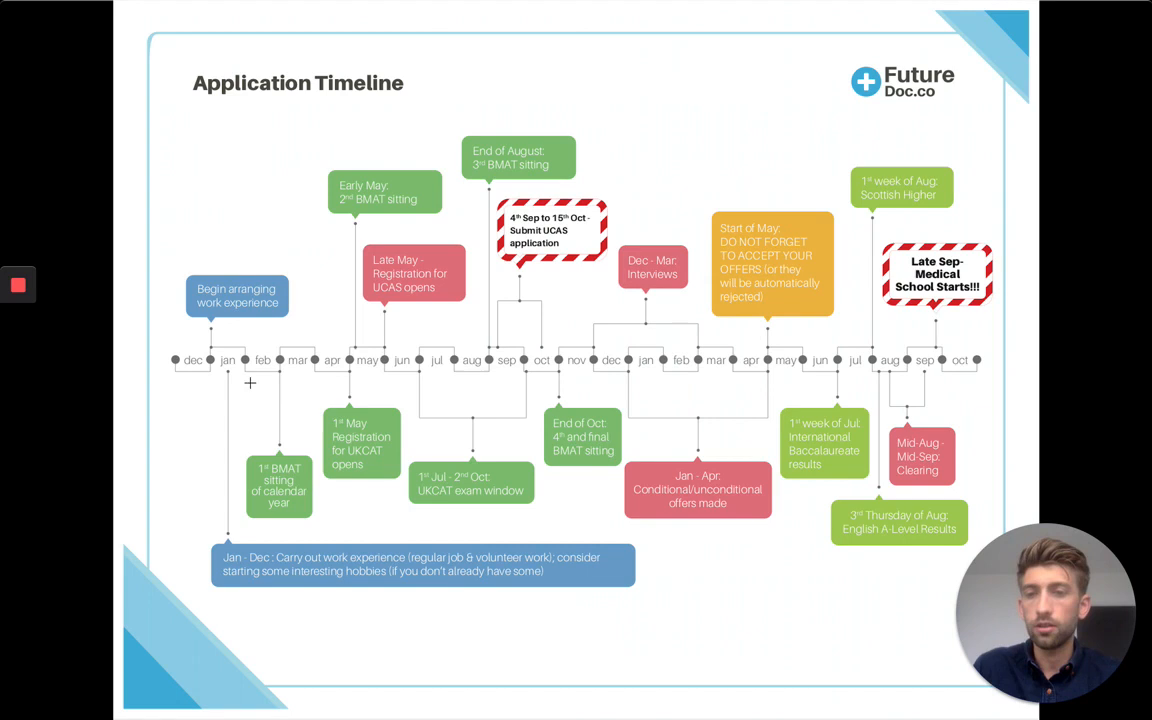
mouse_move(164, 384)
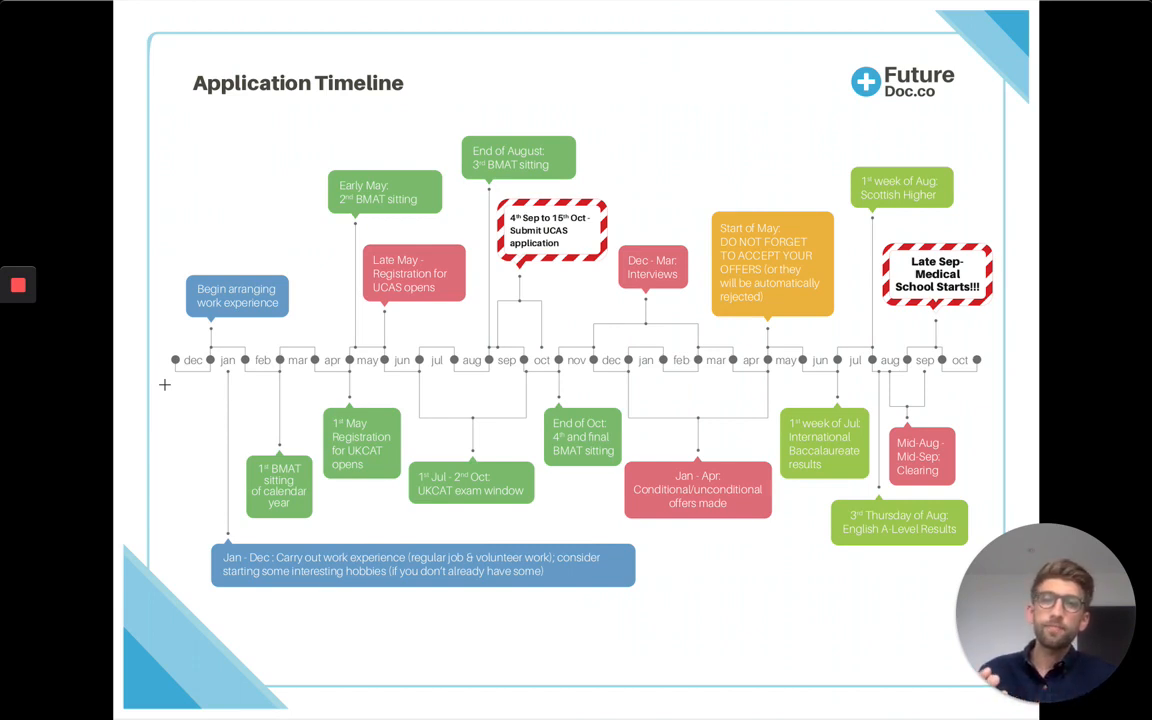
mouse_move(308, 432)
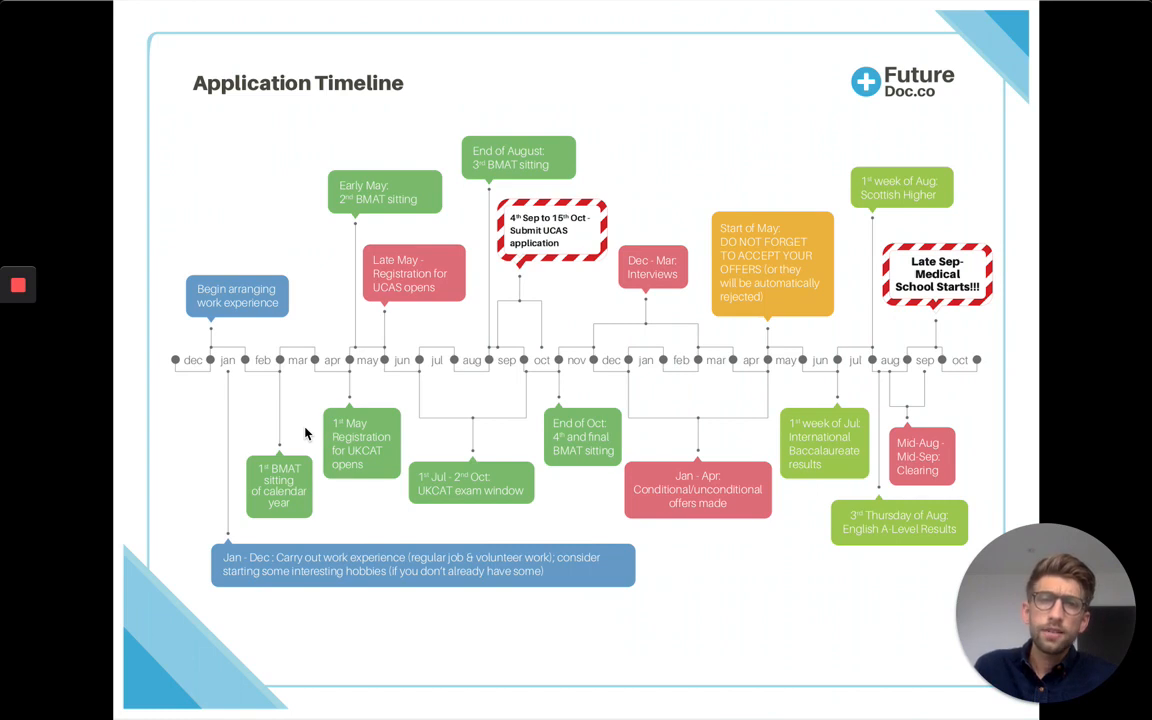
mouse_move(592, 204)
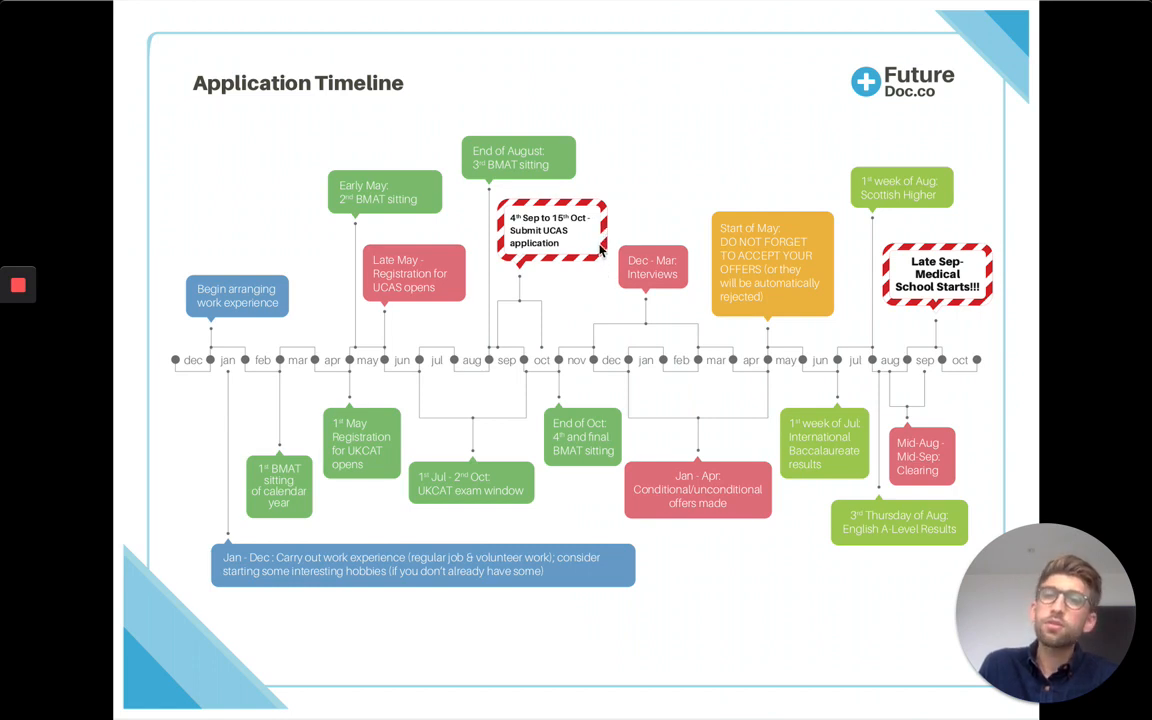
mouse_move(600, 262)
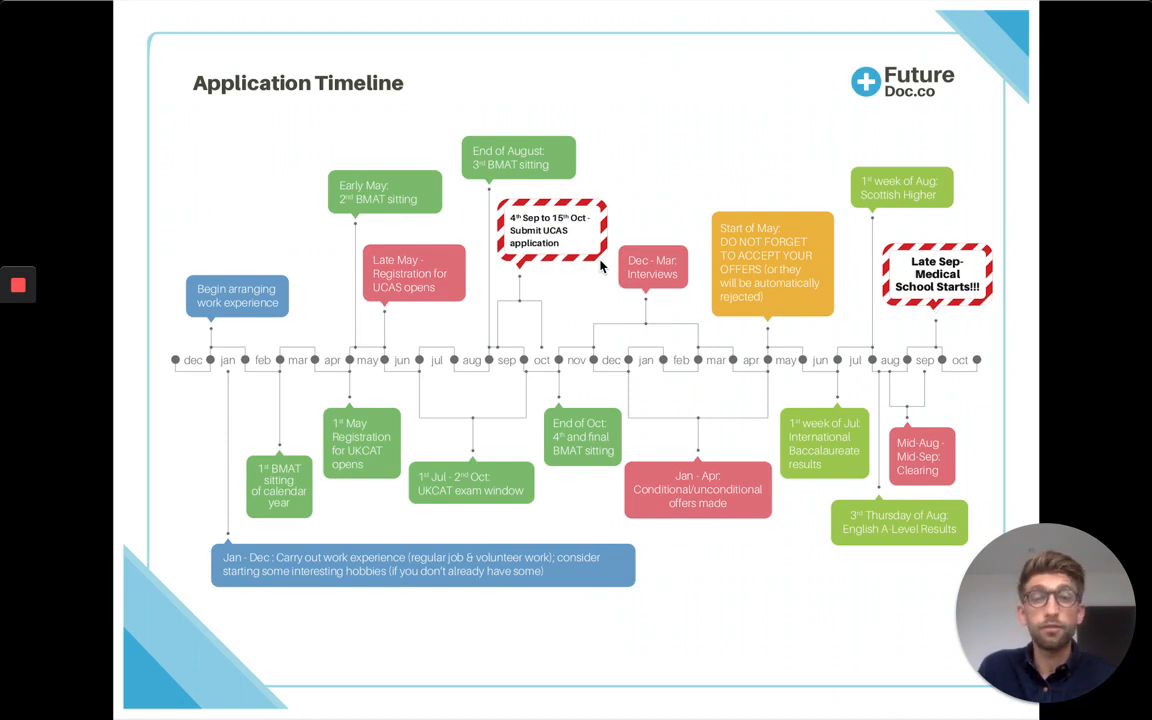
mouse_move(604, 278)
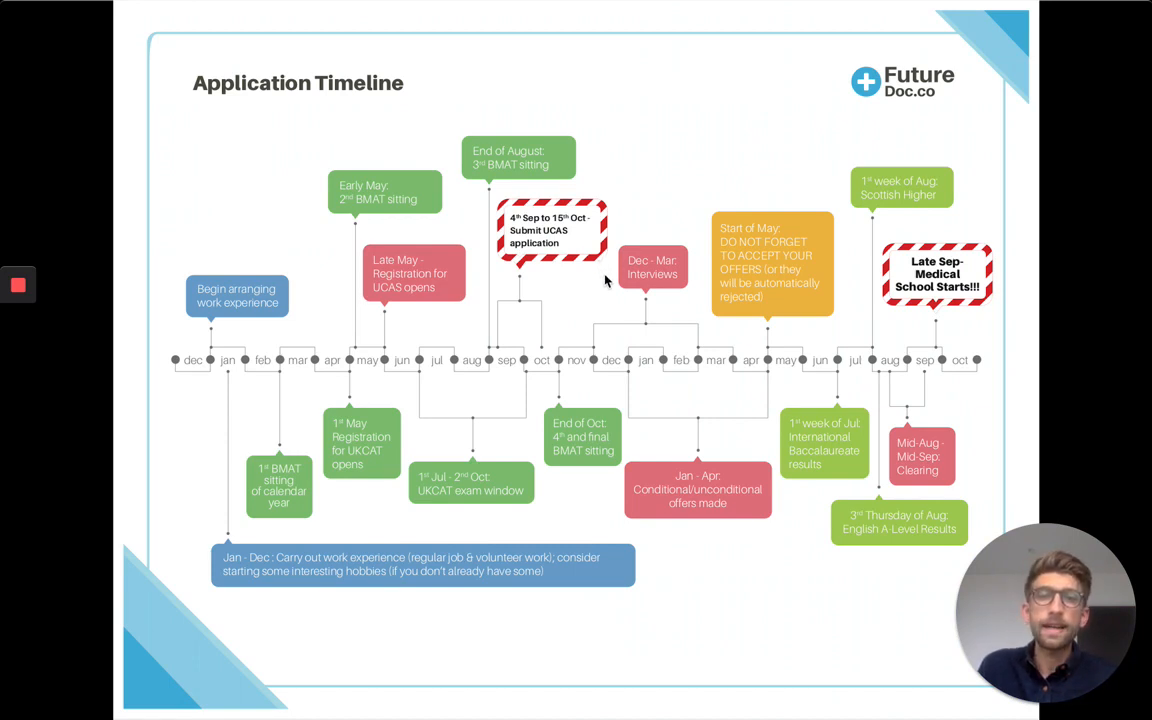
mouse_move(600, 324)
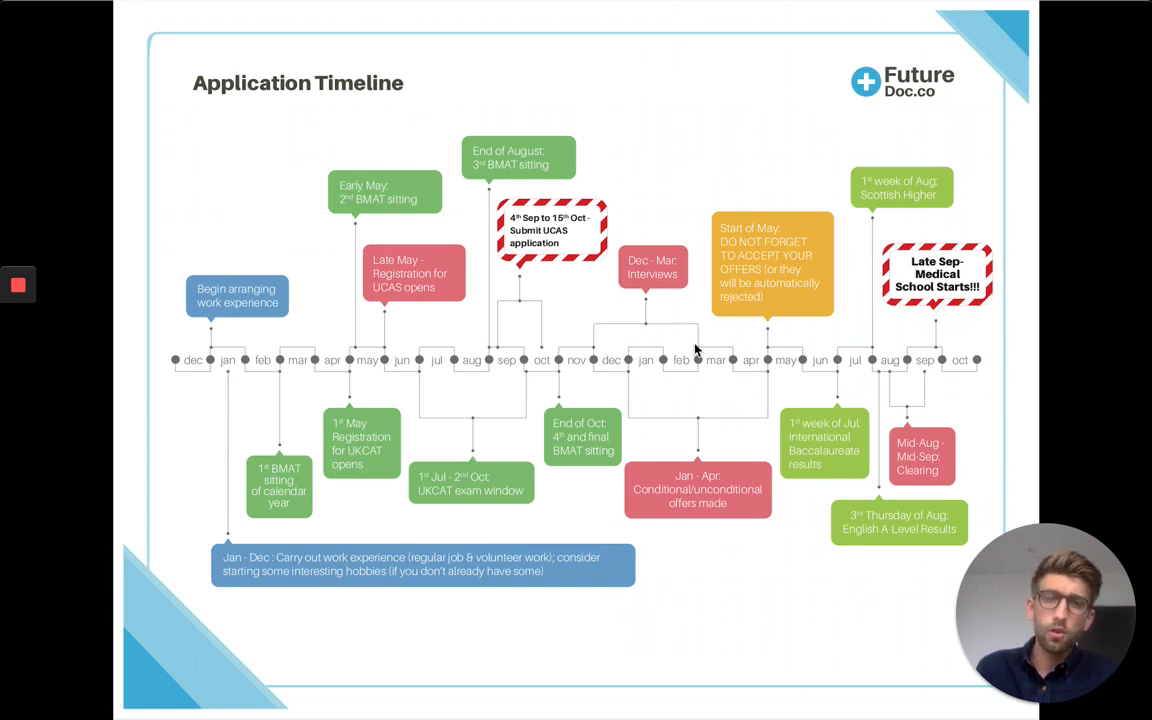
mouse_move(700, 500)
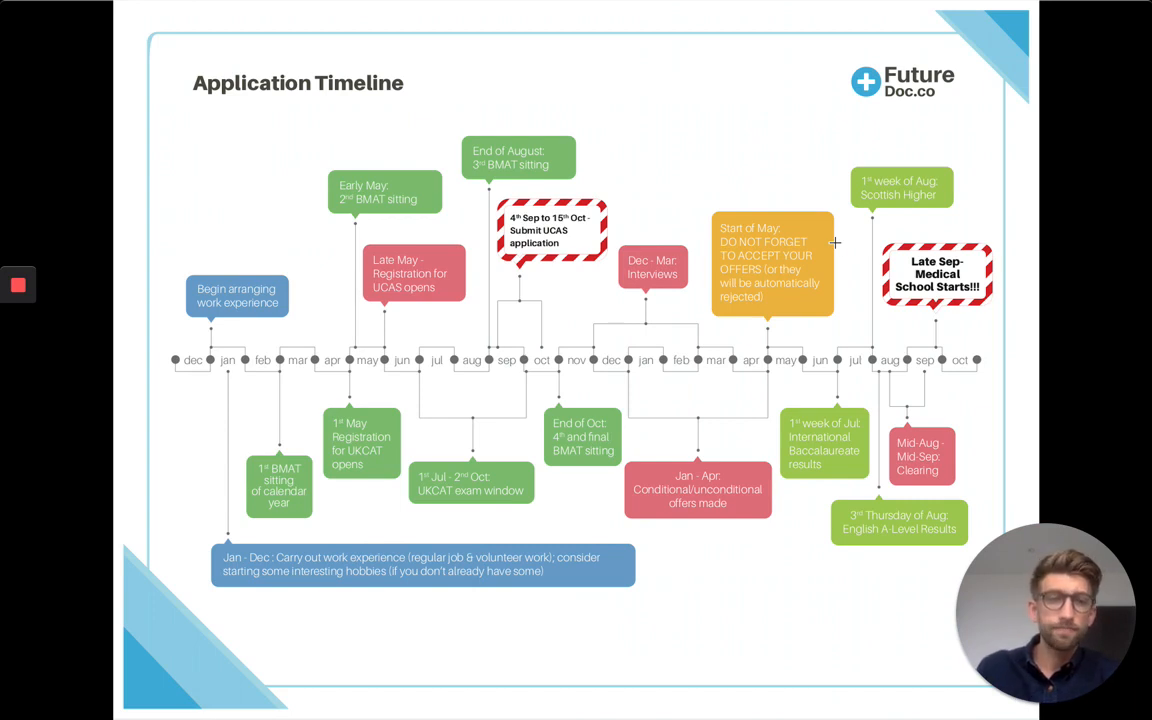
mouse_move(832, 448)
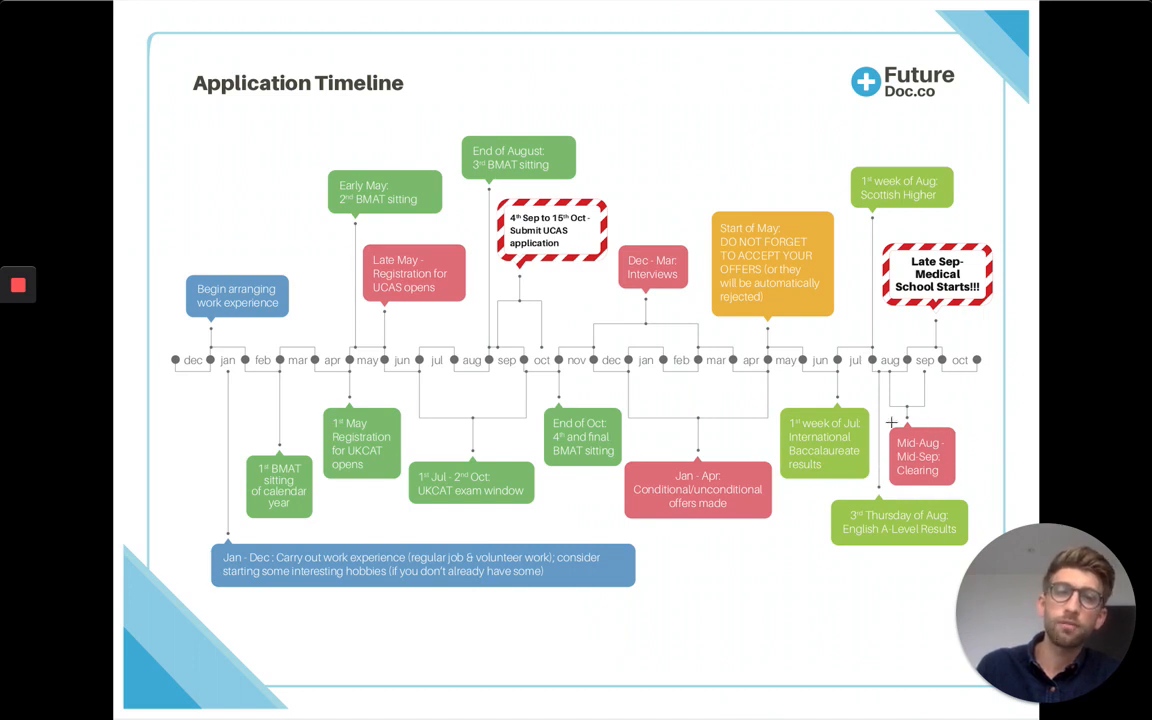
mouse_move(970, 486)
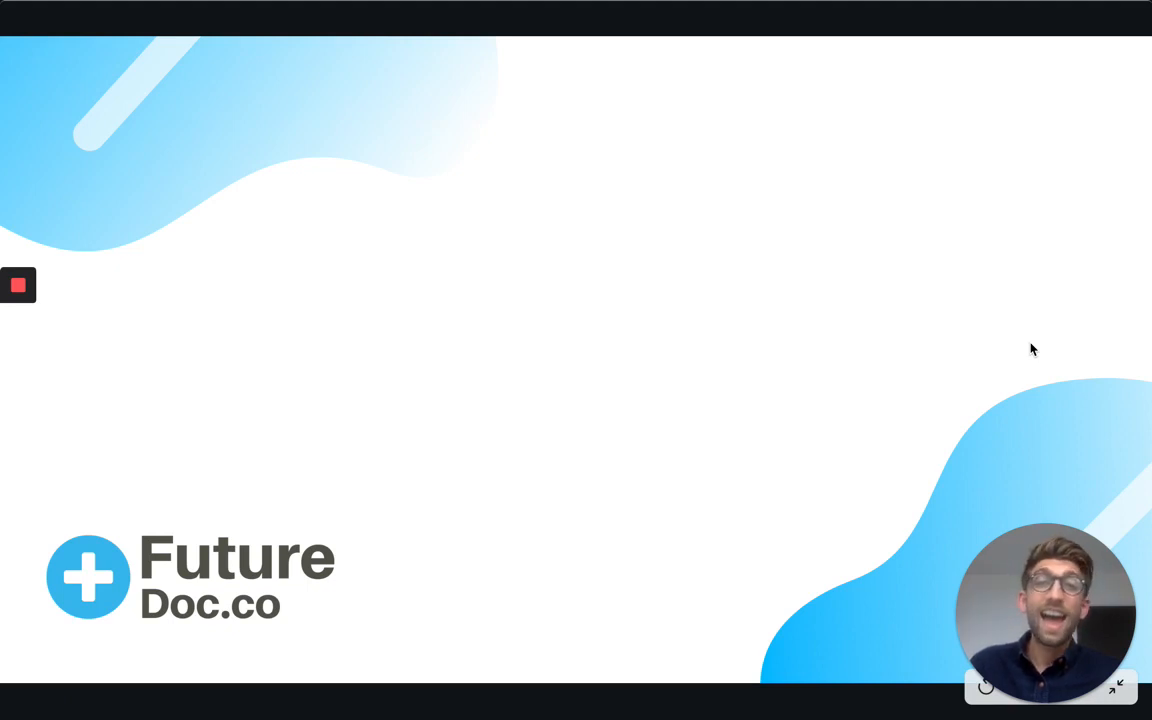
mouse_move(110, 324)
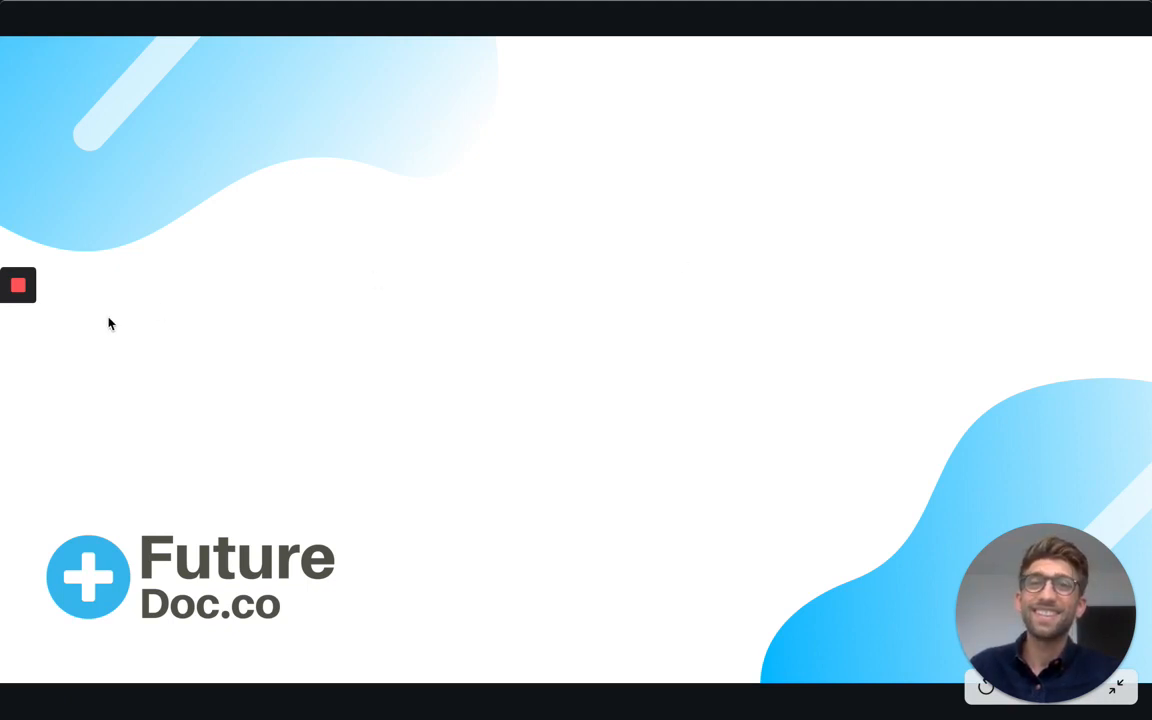